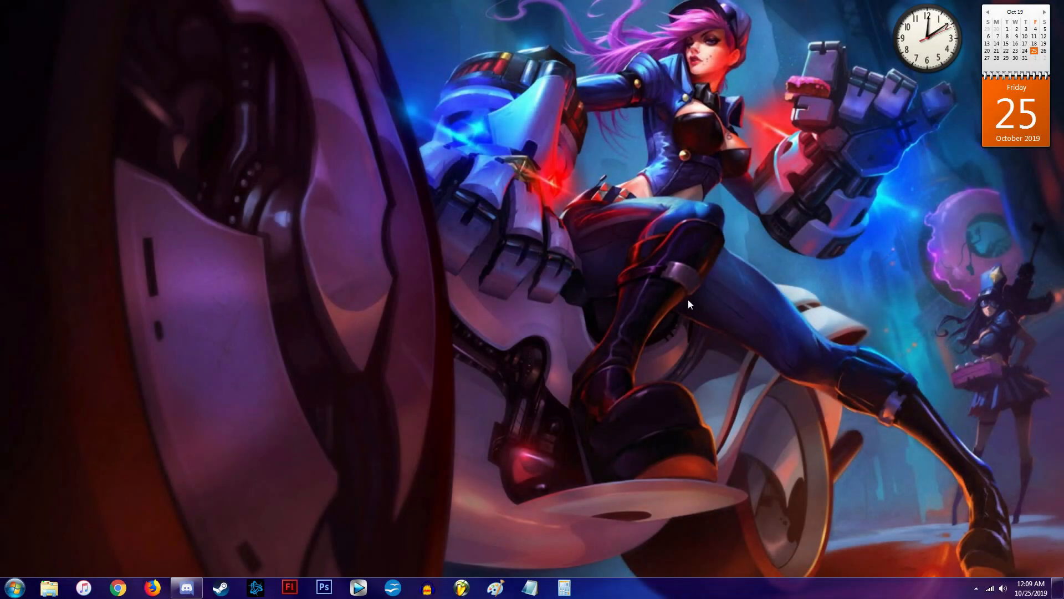
mouse_move(534, 334)
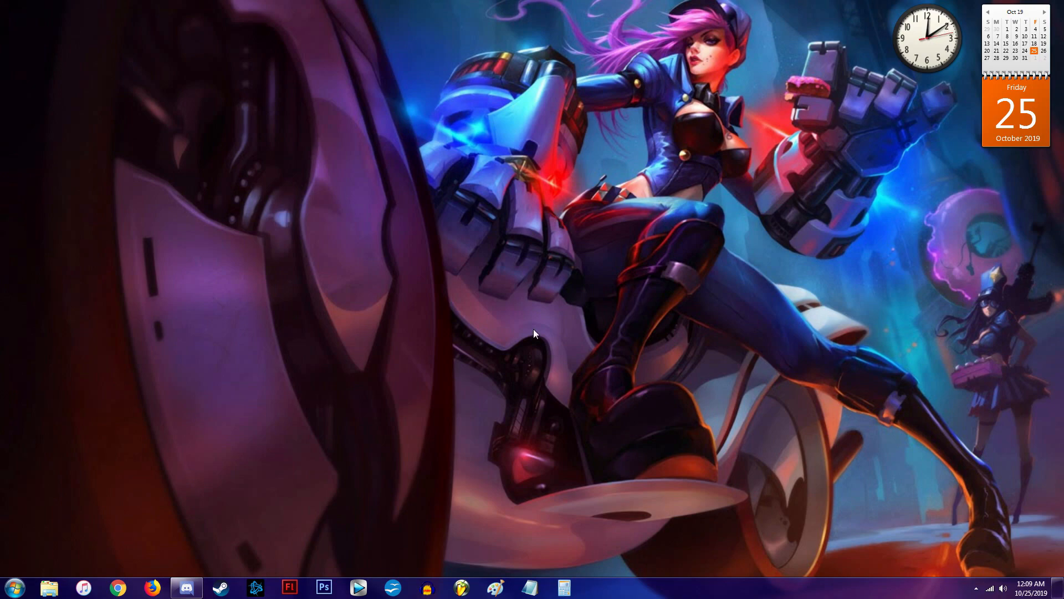
- Download the free edition of Speccy from ccleaner.com in Chrome
left_click(118, 587)
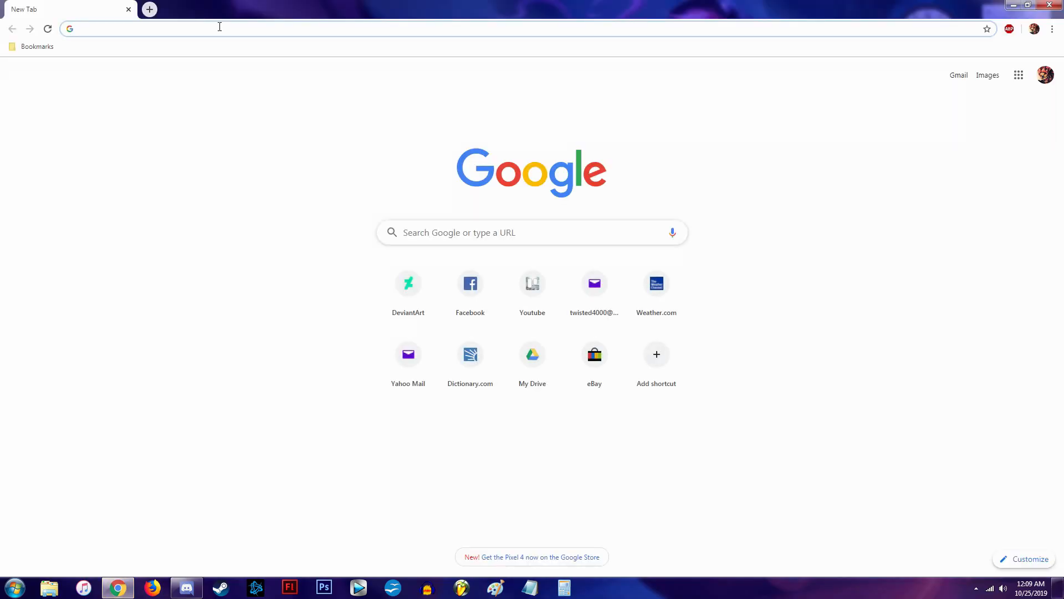
mouse_move(190, 207)
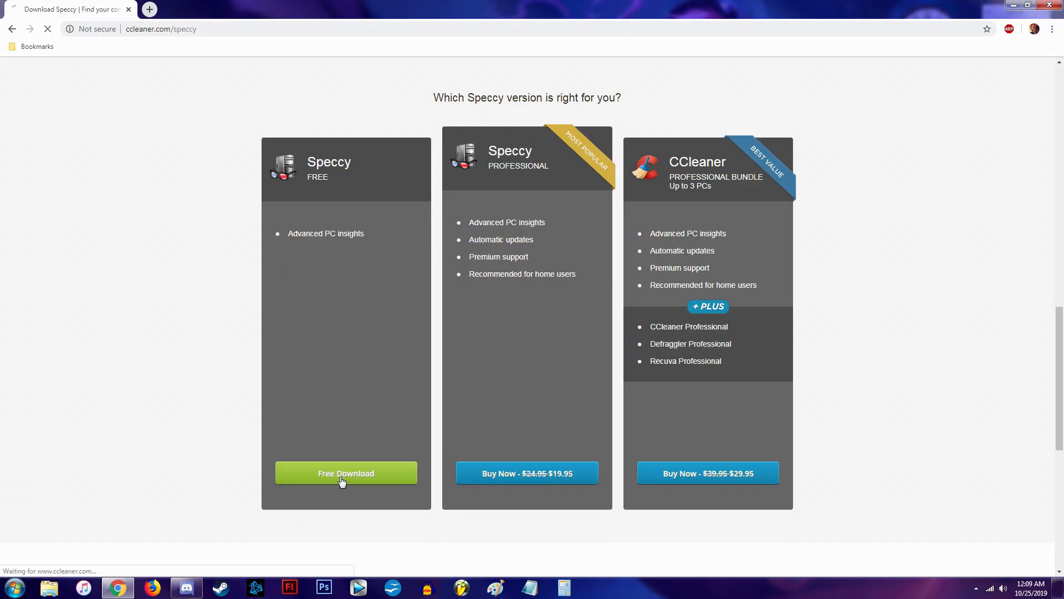
left_click(346, 474)
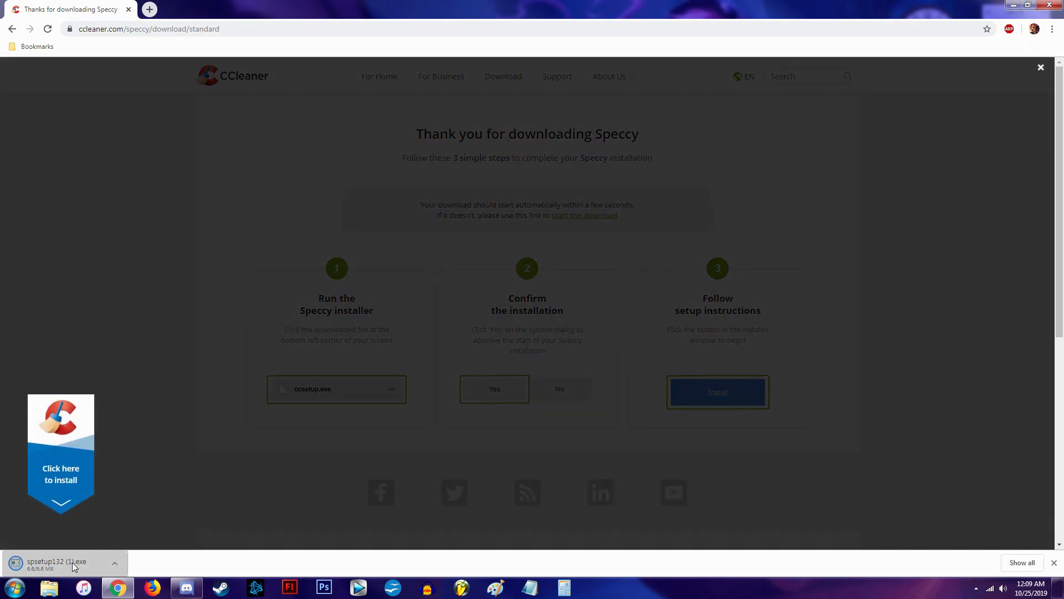
- Run the downloaded spsetup132 installer, review the Customize options and install Speccy v1.32
left_click(57, 562)
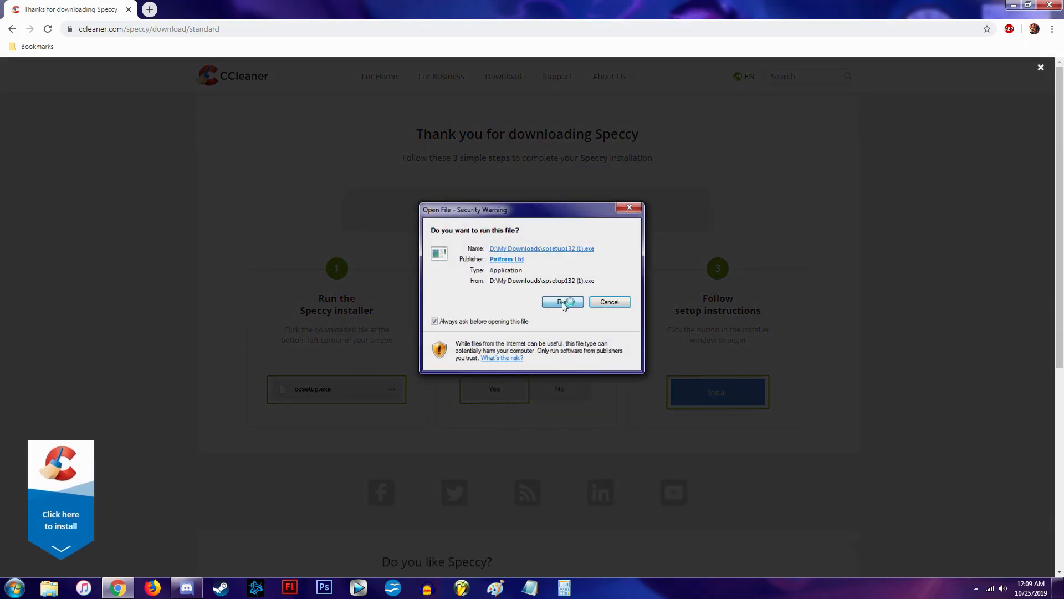
left_click(559, 301)
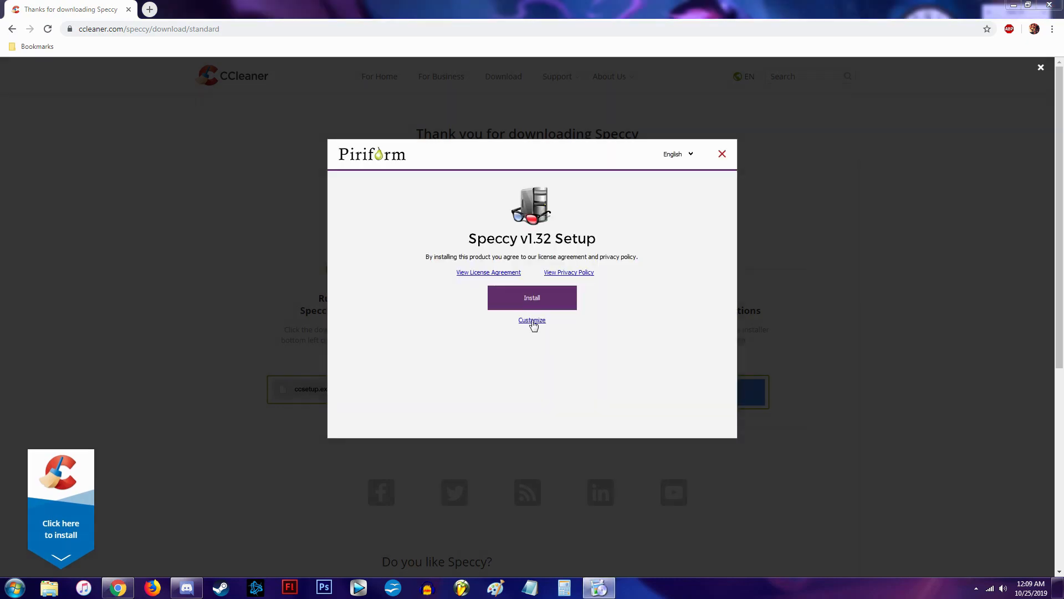
left_click(532, 319)
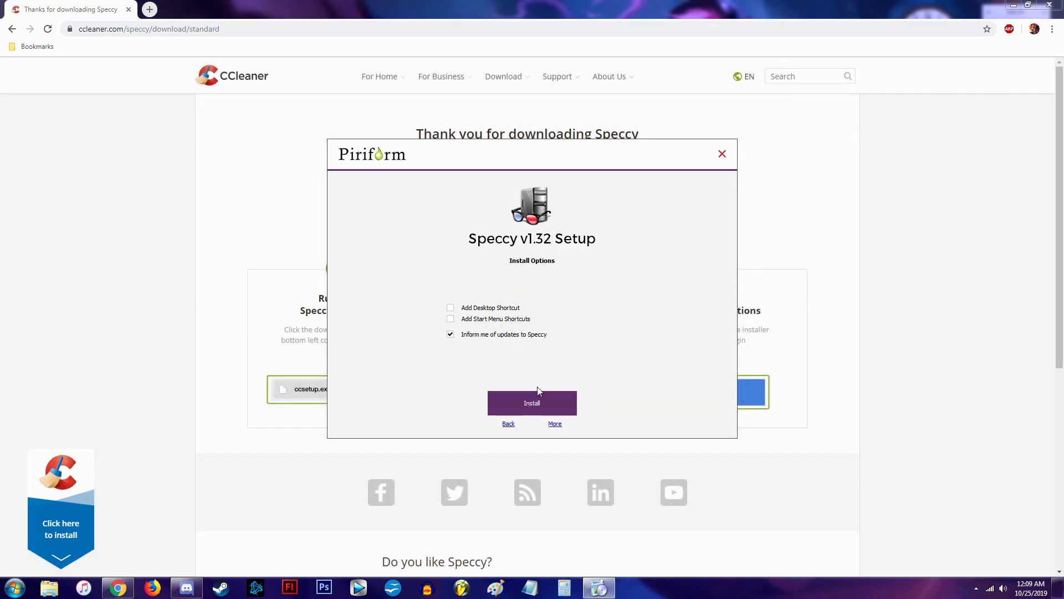
left_click(532, 402)
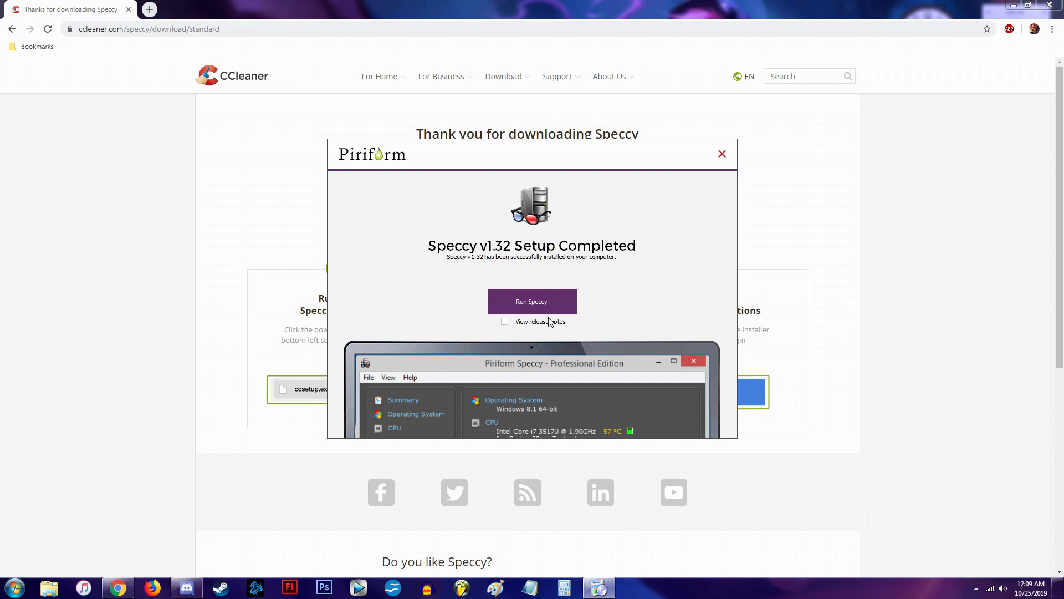
- Launch Speccy from the finished setup so it analyzes the PC's hardware summary
left_click(531, 301)
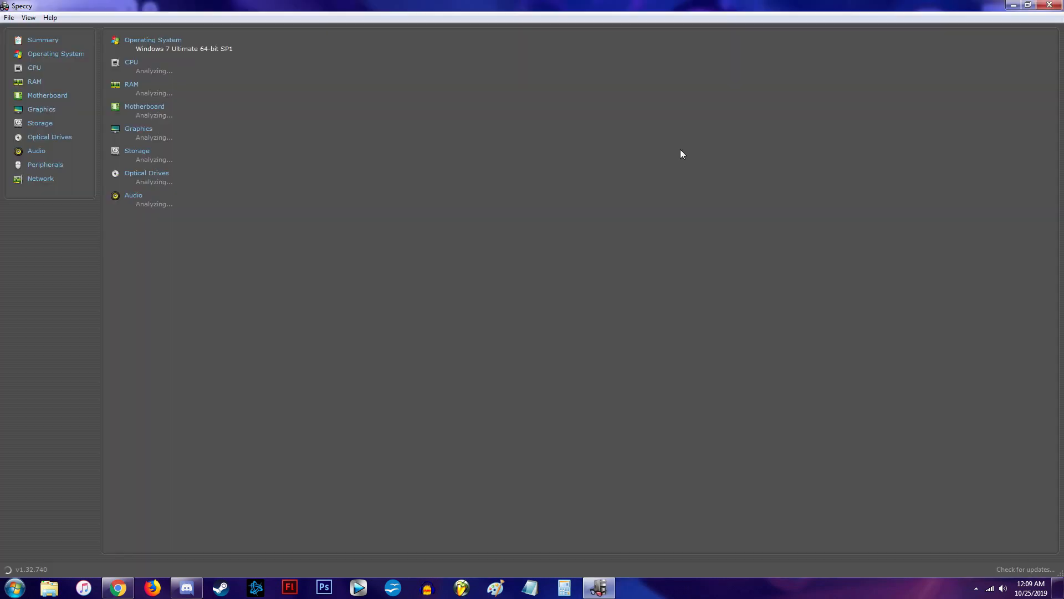
mouse_move(227, 310)
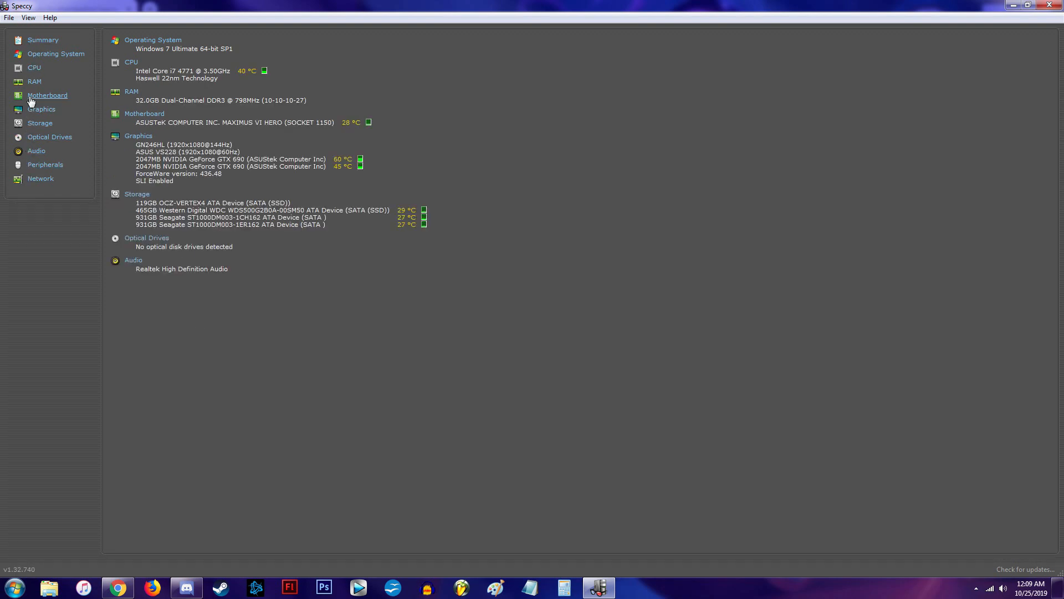
mouse_move(224, 71)
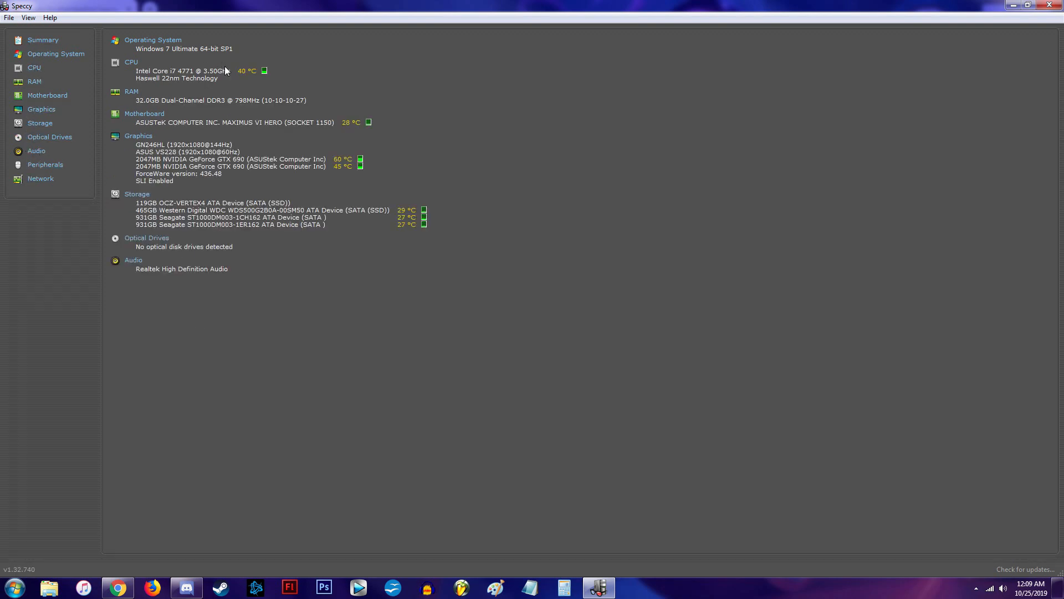
mouse_move(143, 113)
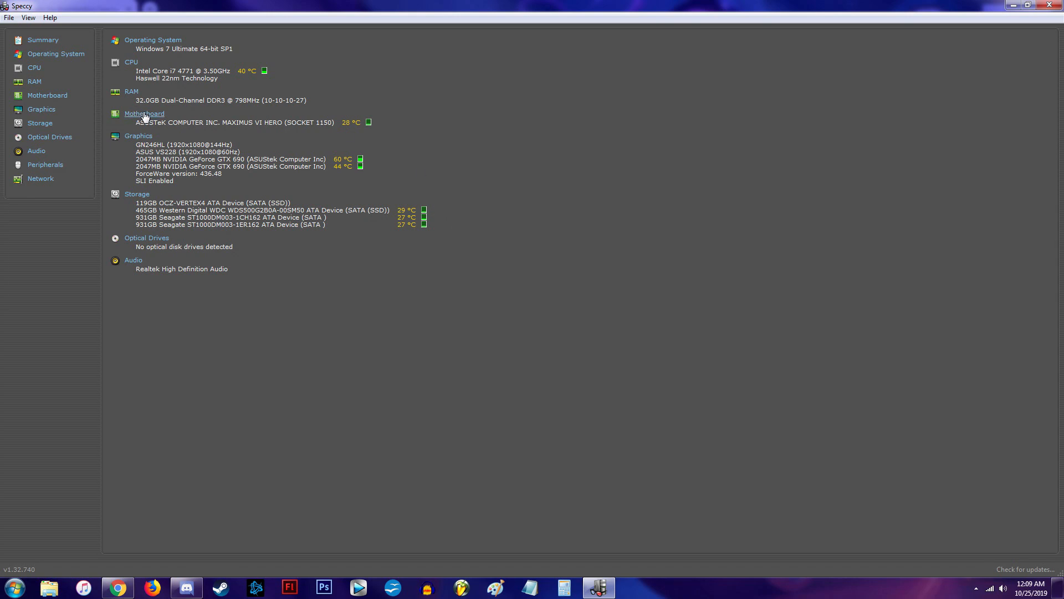
mouse_move(221, 111)
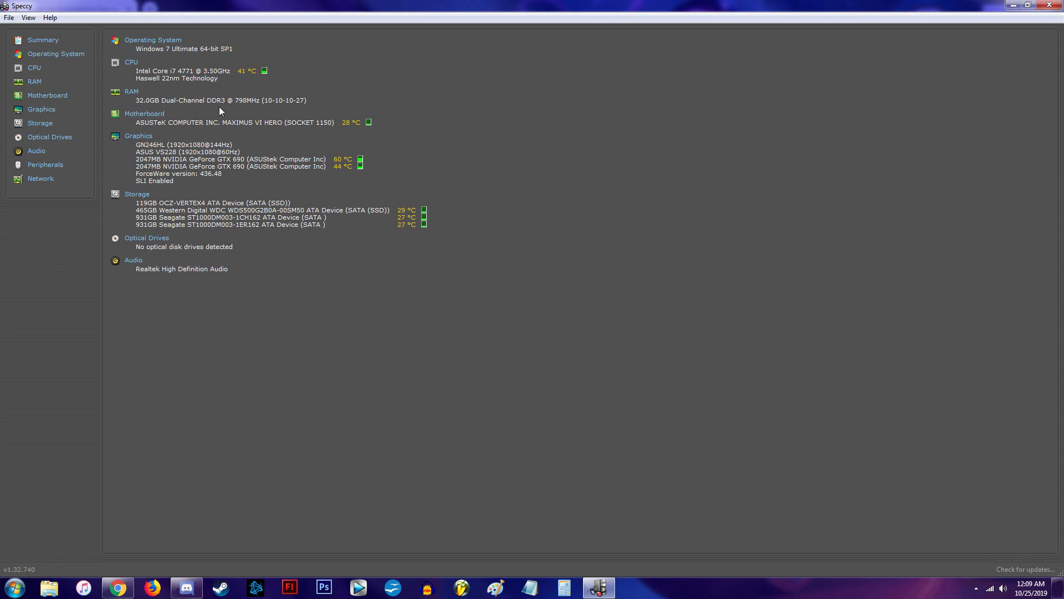
mouse_move(271, 113)
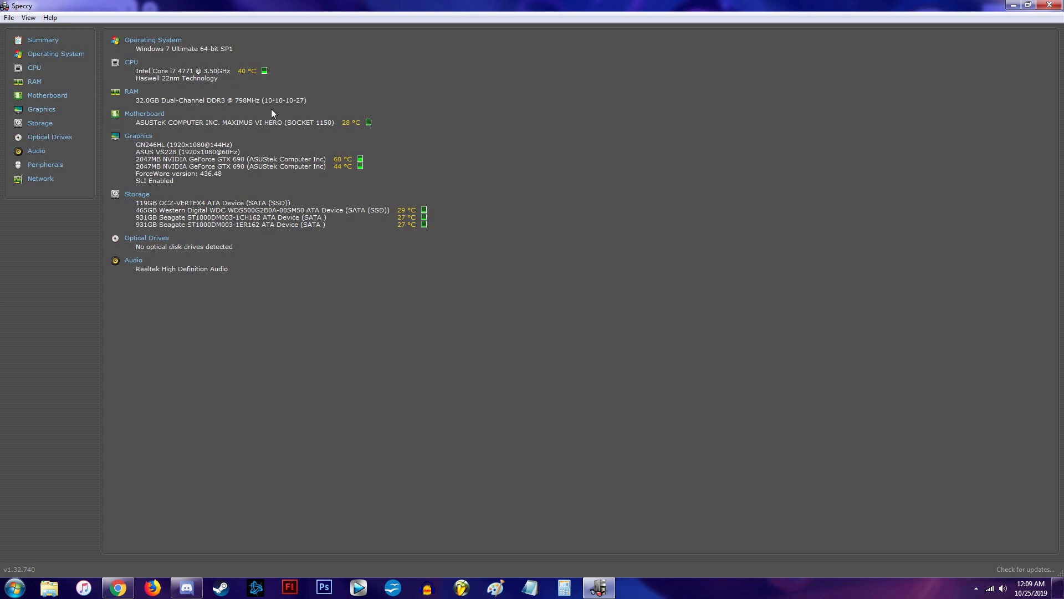
mouse_move(303, 114)
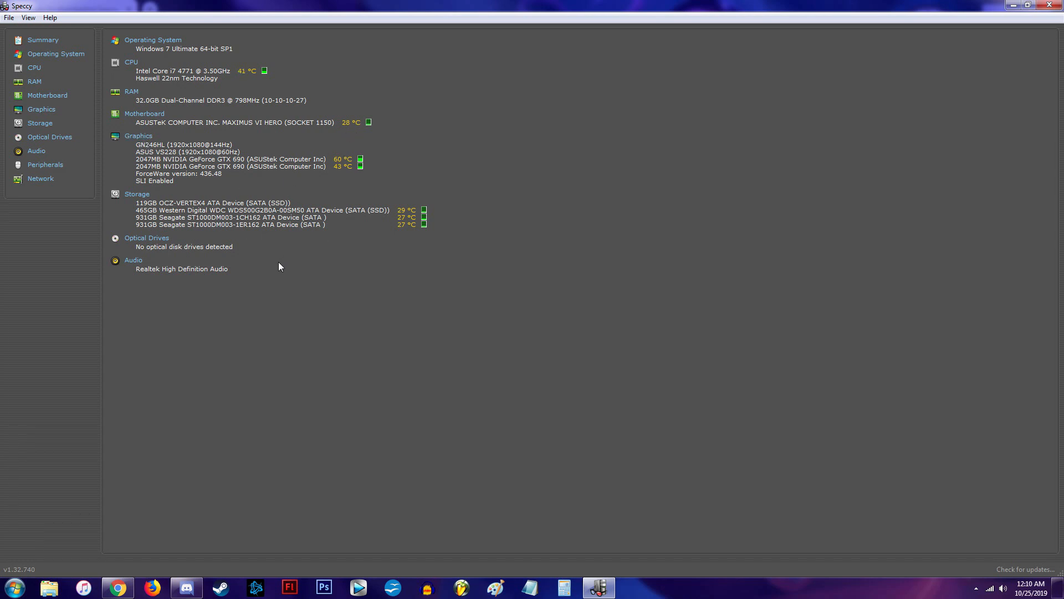
mouse_move(513, 132)
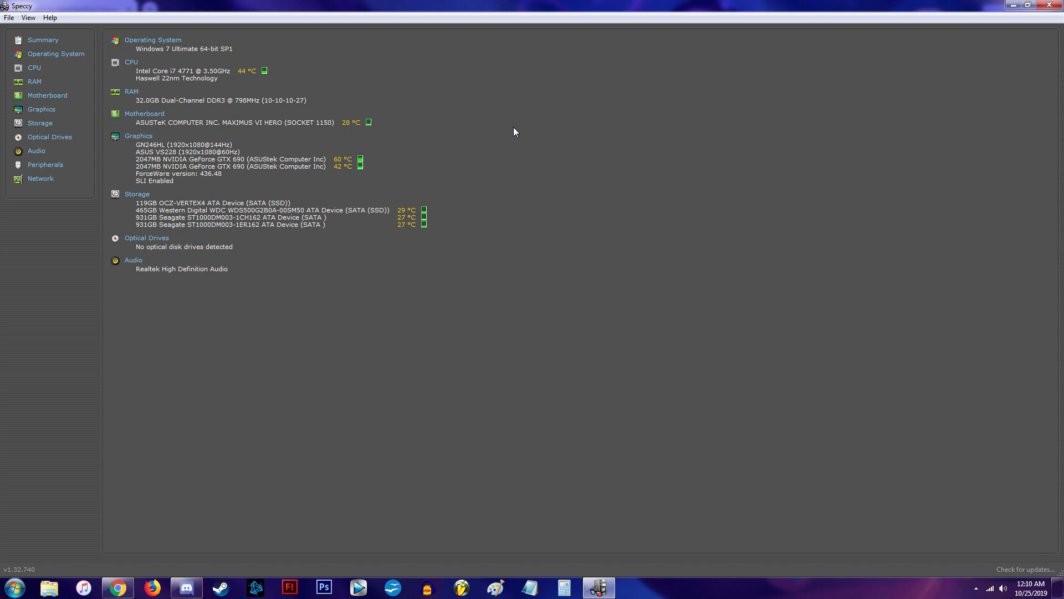
mouse_move(63, 67)
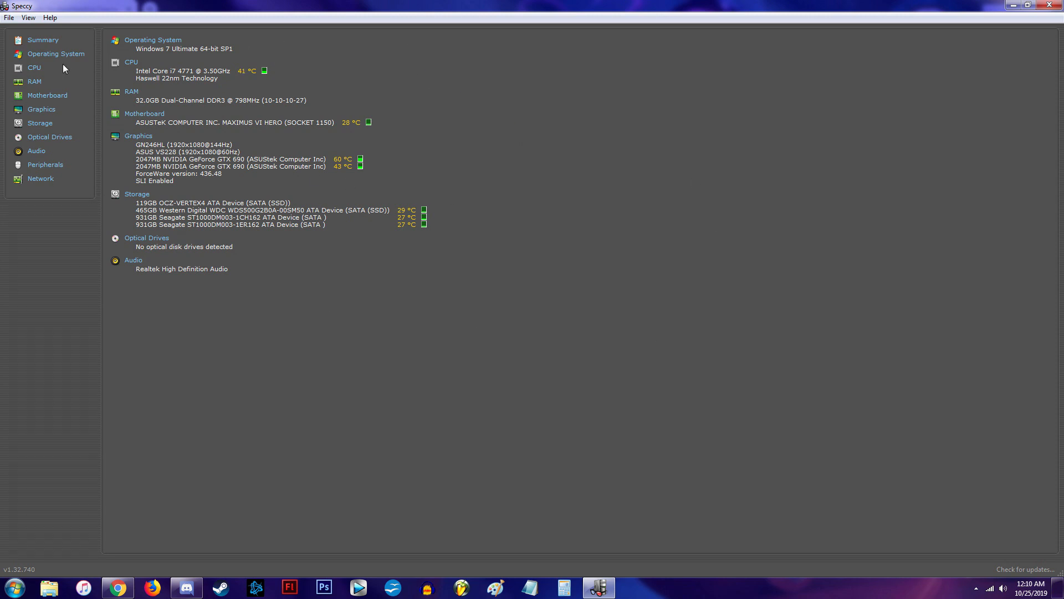
mouse_move(586, 212)
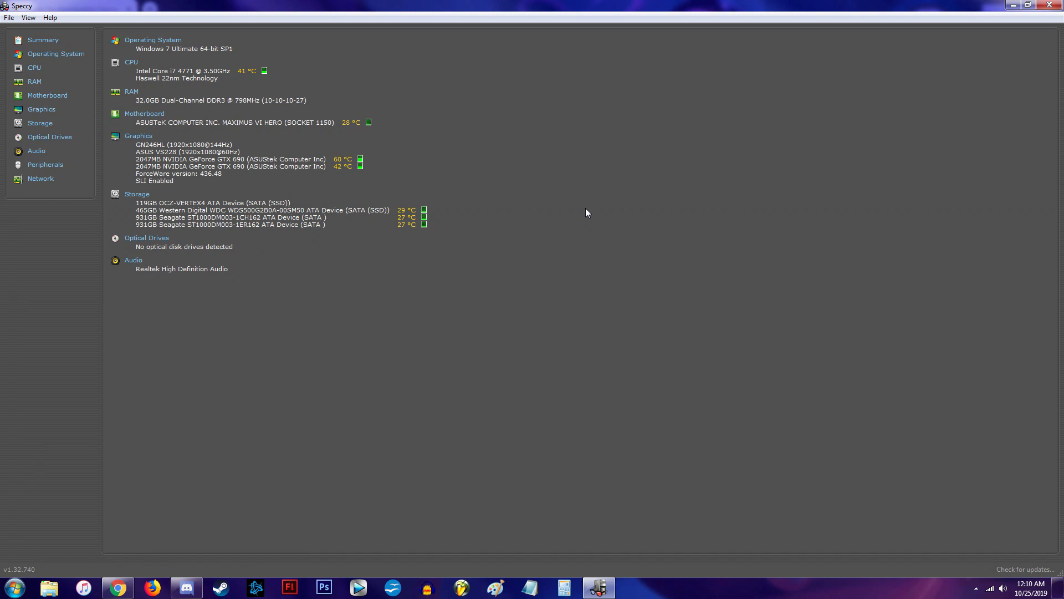
mouse_move(590, 122)
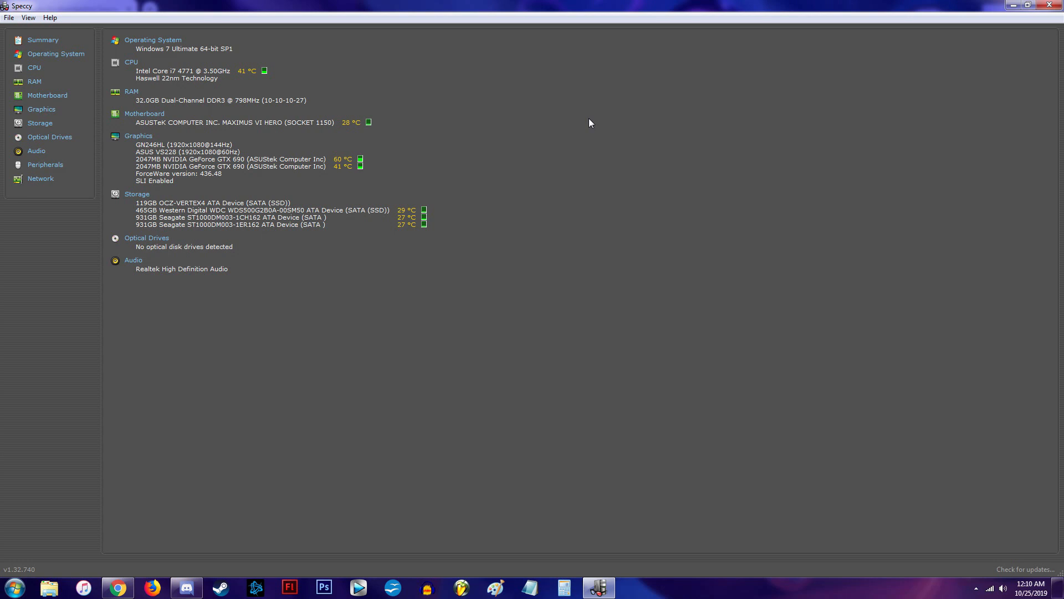
mouse_move(160, 93)
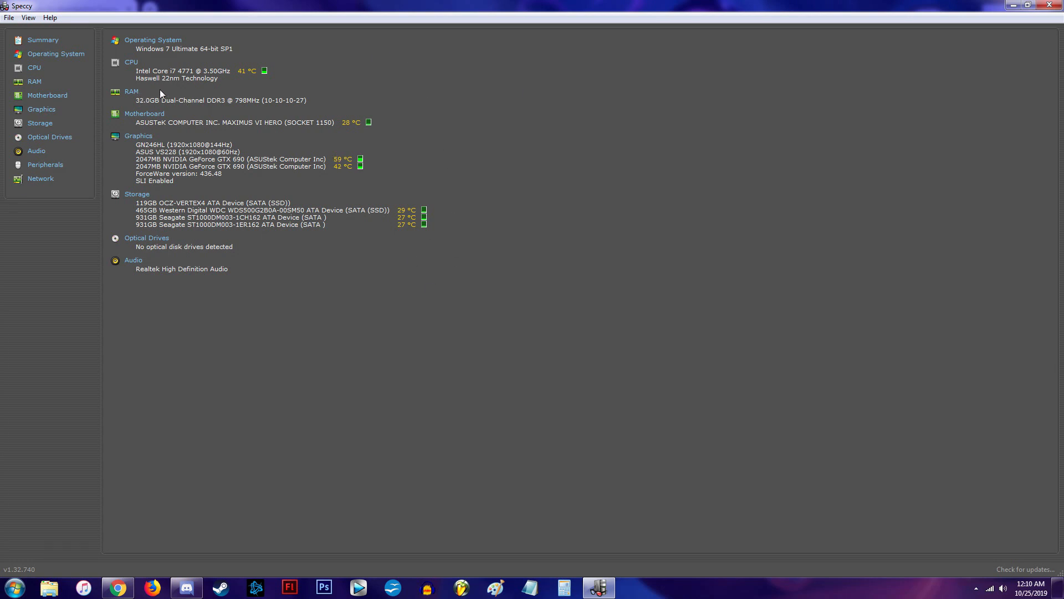
left_click(34, 81)
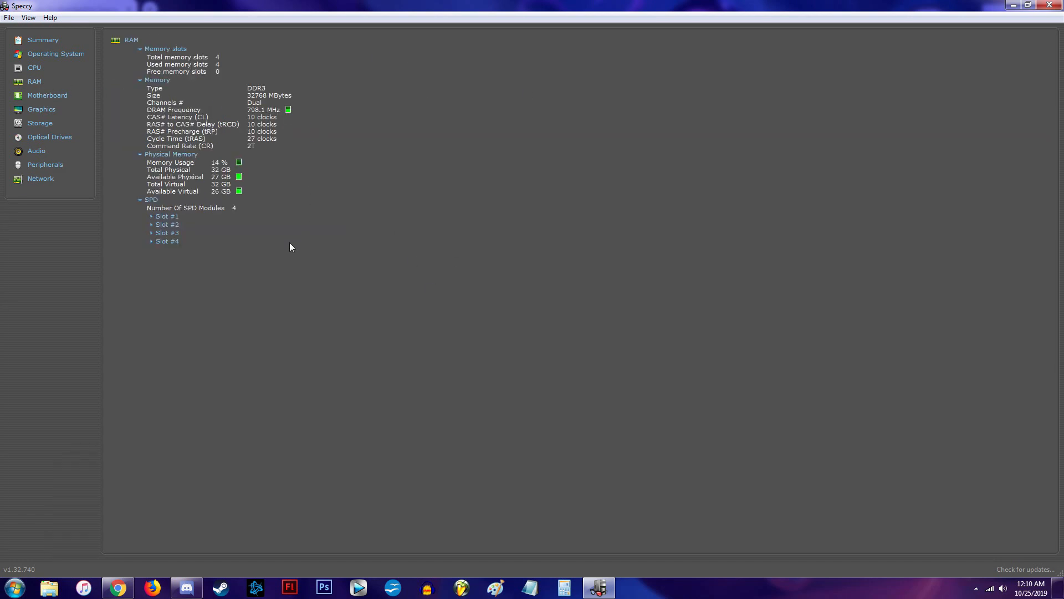
mouse_move(286, 235)
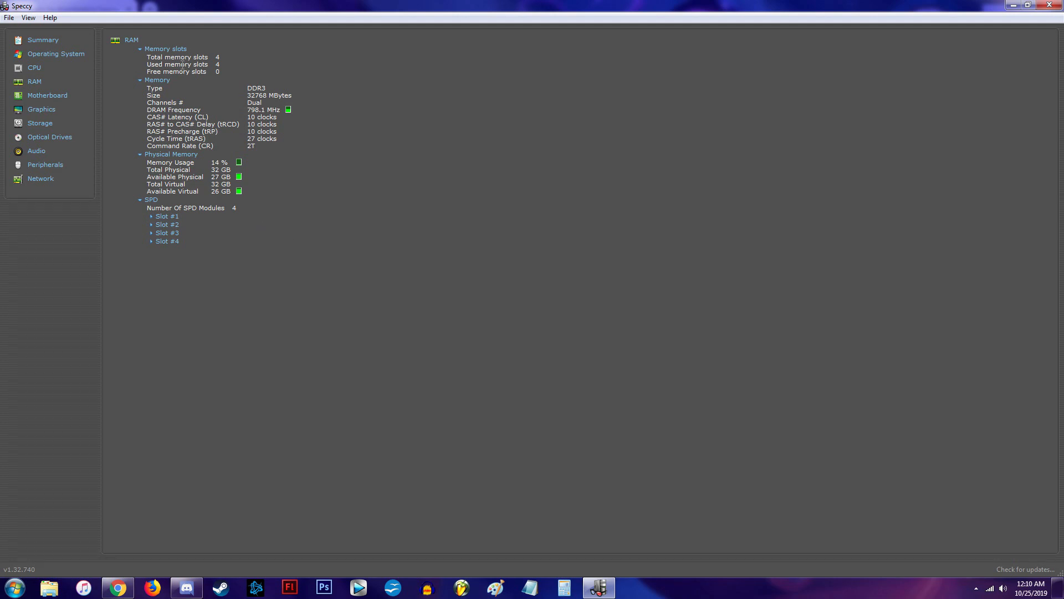
mouse_move(151, 225)
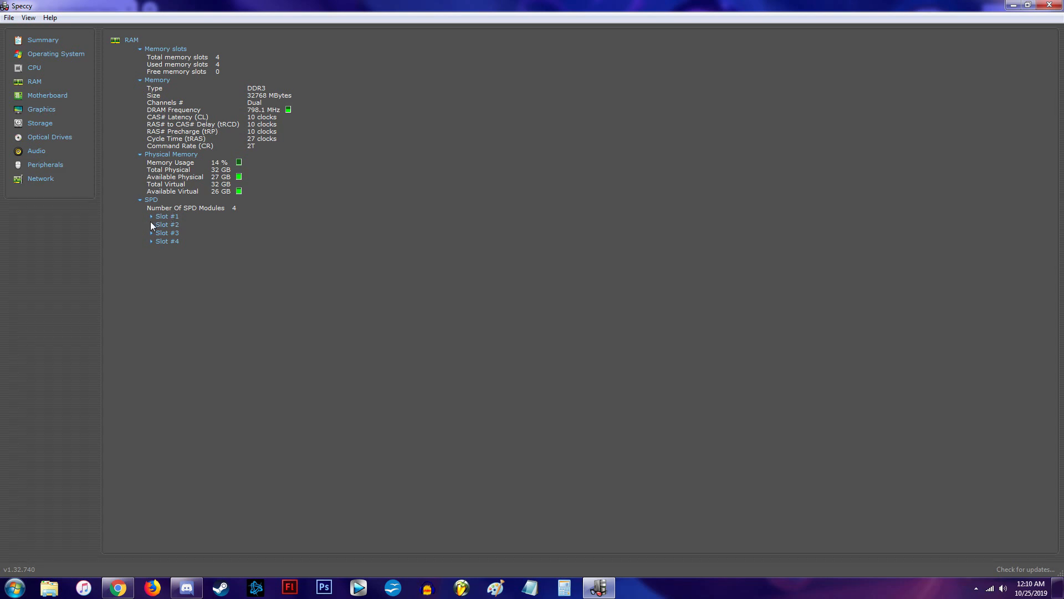
left_click(166, 216)
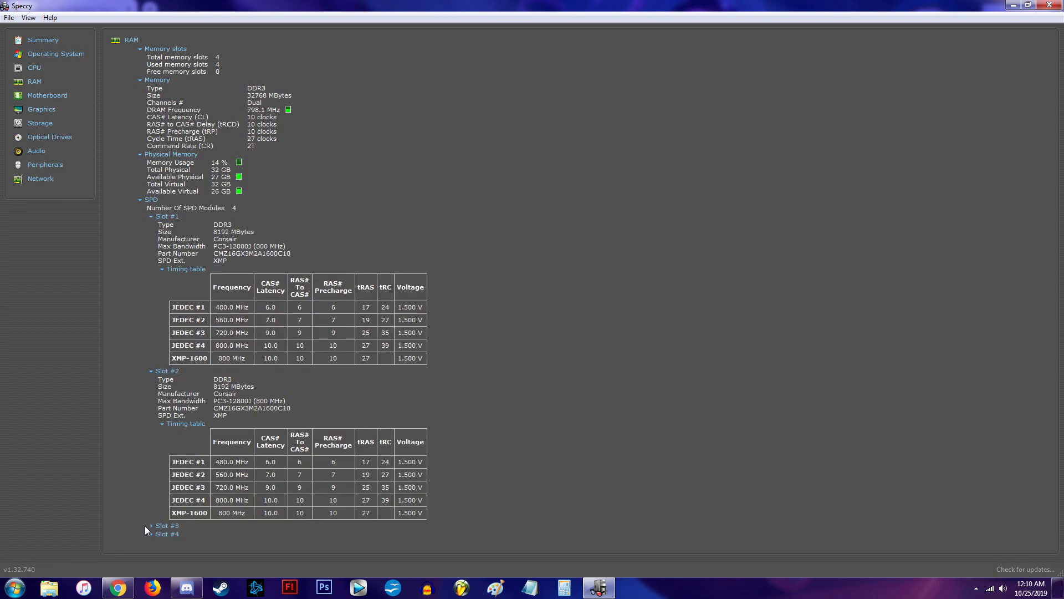
scroll("down", 3)
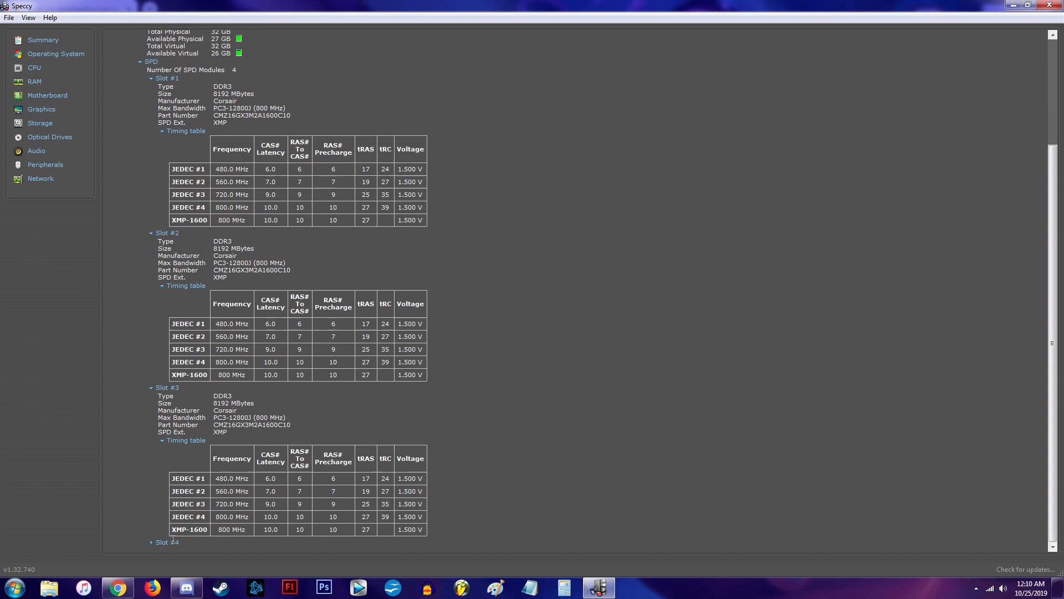
scroll("down", 3)
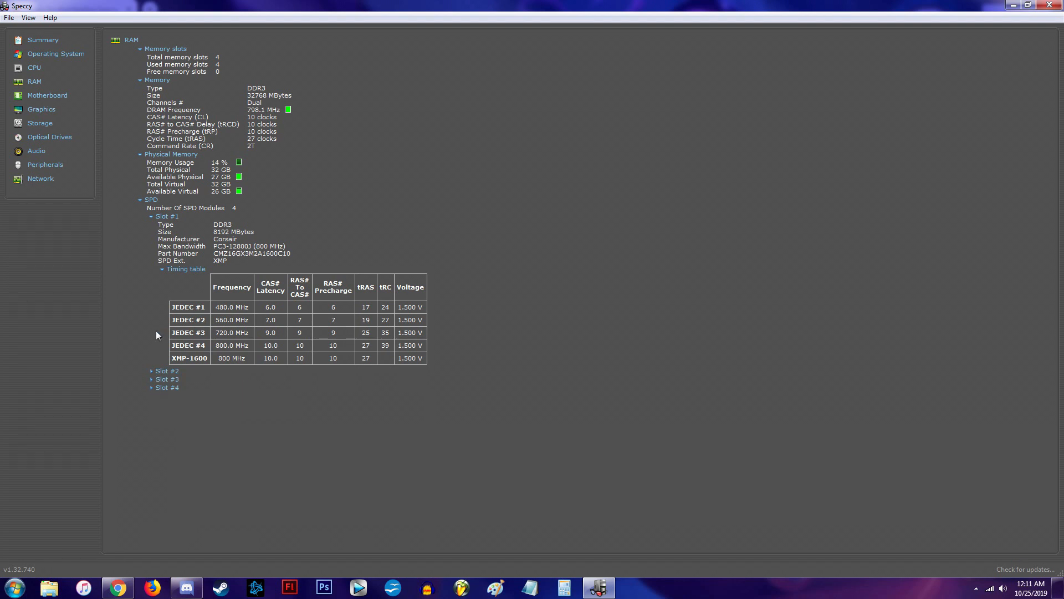
left_click(43, 40)
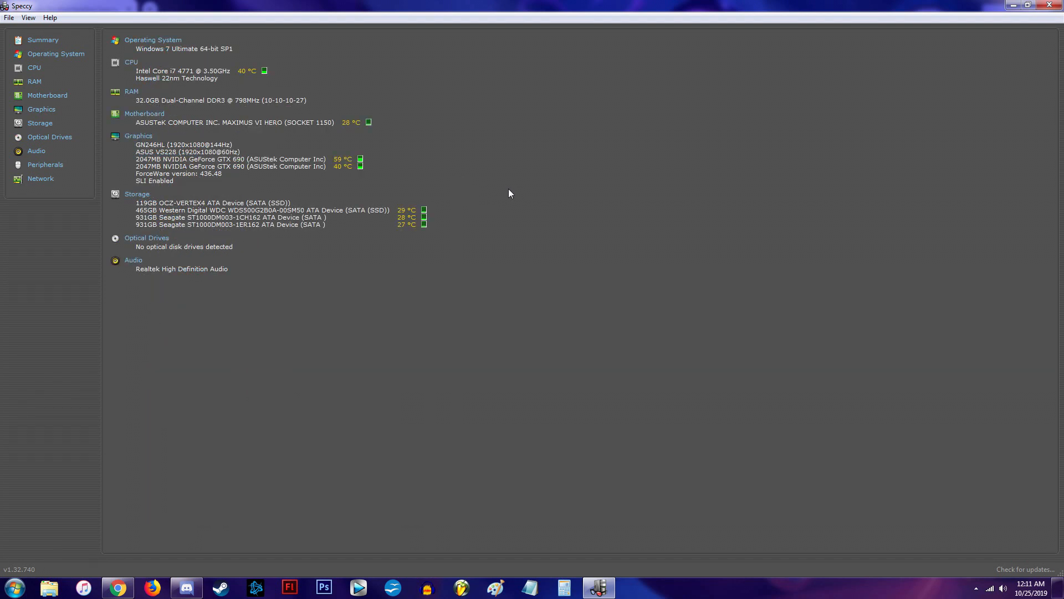